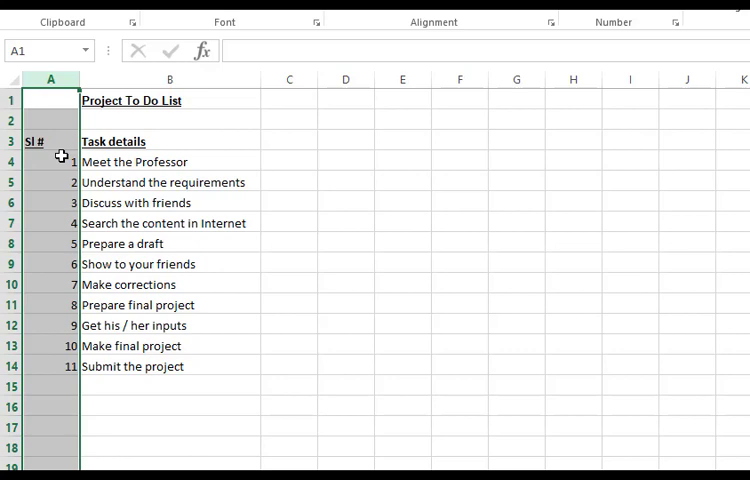
Step: Number the tasks 1 to 11 in A4:A14, then select the Get his / her inputs row
left_click(51, 161)
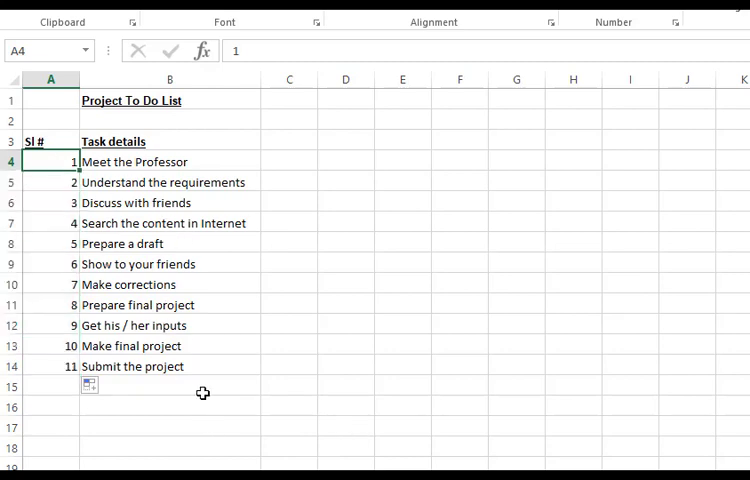
left_click(51, 325)
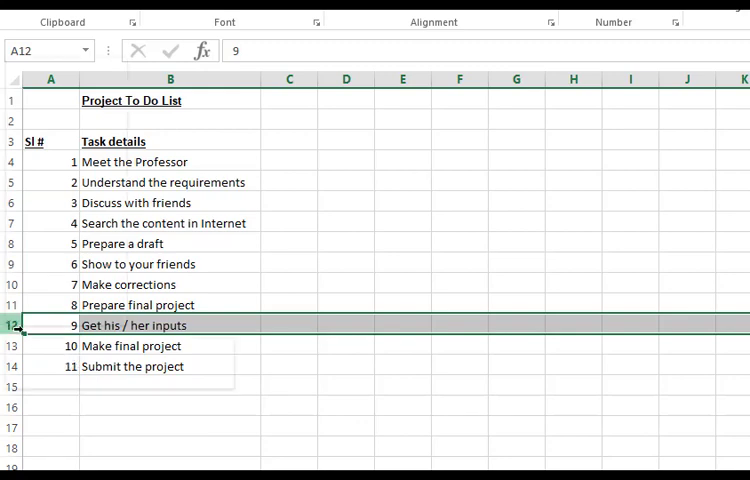
Step: Delete the Get his / her inputs row (row 12) and refill A4:A13 with 1–10
right_click(15, 328)
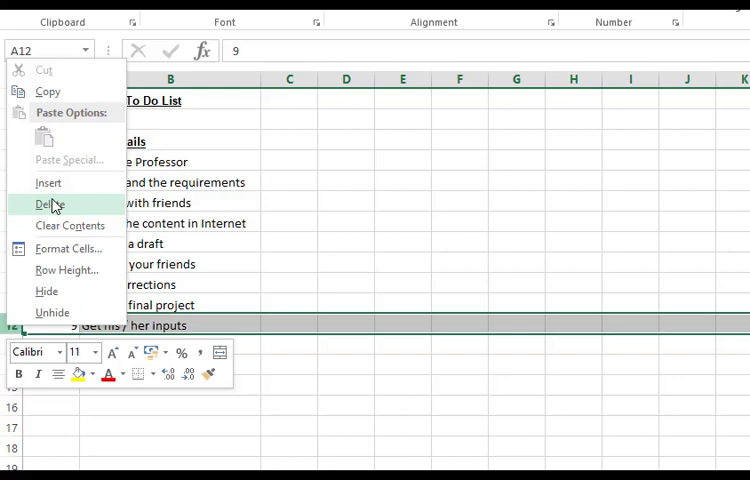
left_click(48, 204)
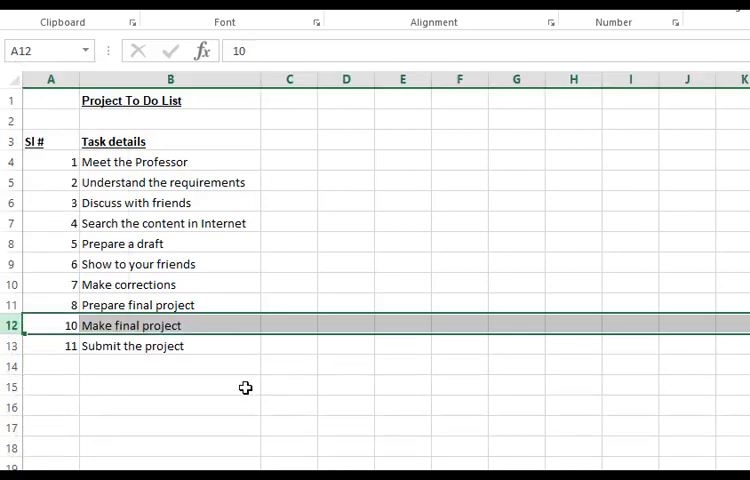
left_click_drag(50, 305, 50, 325)
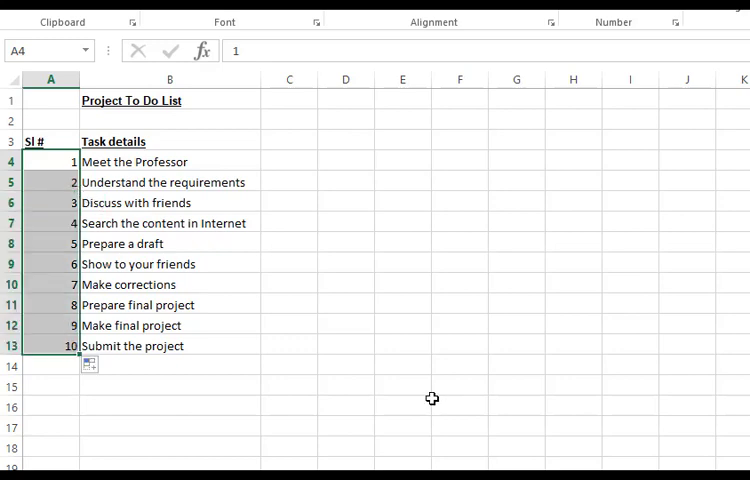
left_click(50, 325)
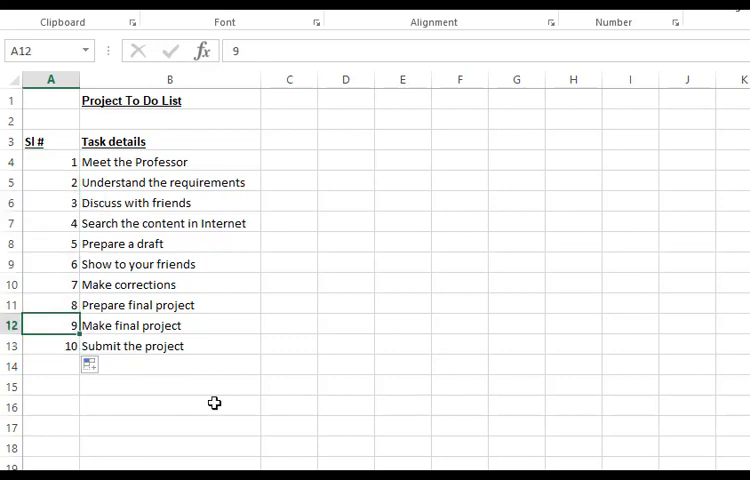
mouse_move(241, 224)
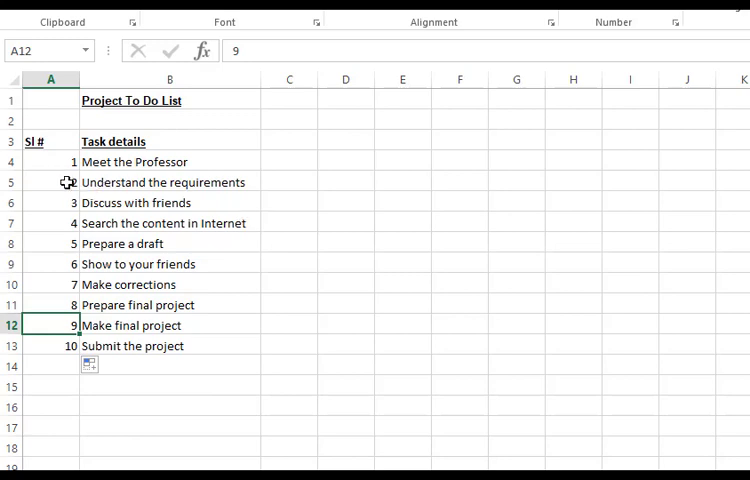
left_click(50, 182)
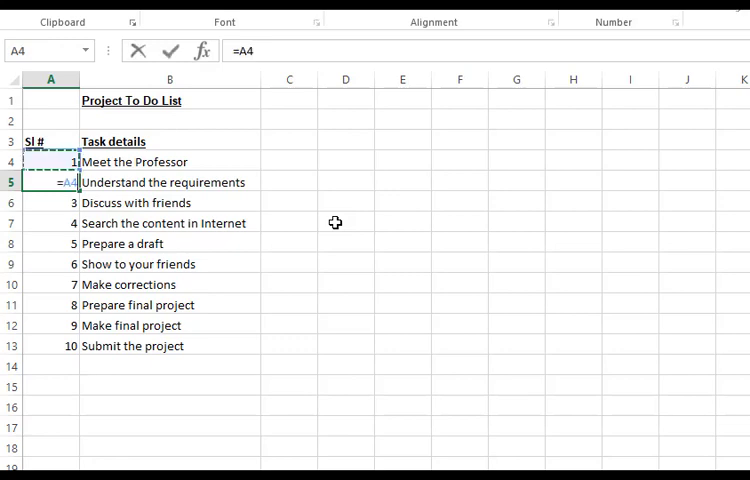
Step: Enter =A4+1 in A5, fill it down to A13, and check the Show to your friends formula
type("+")
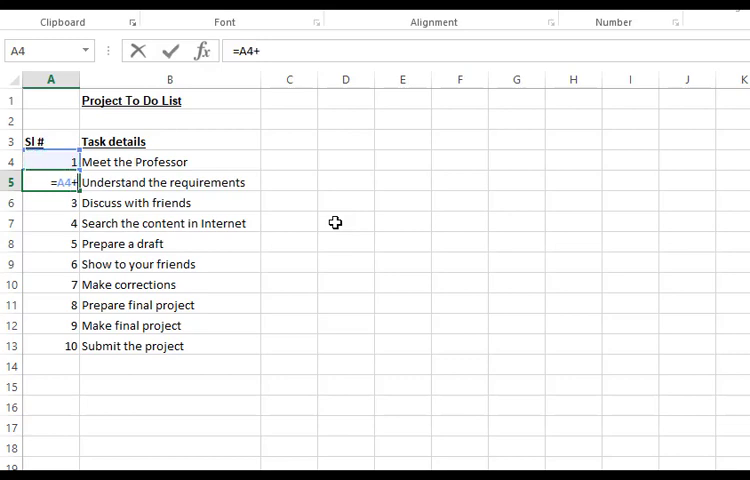
key("Return")
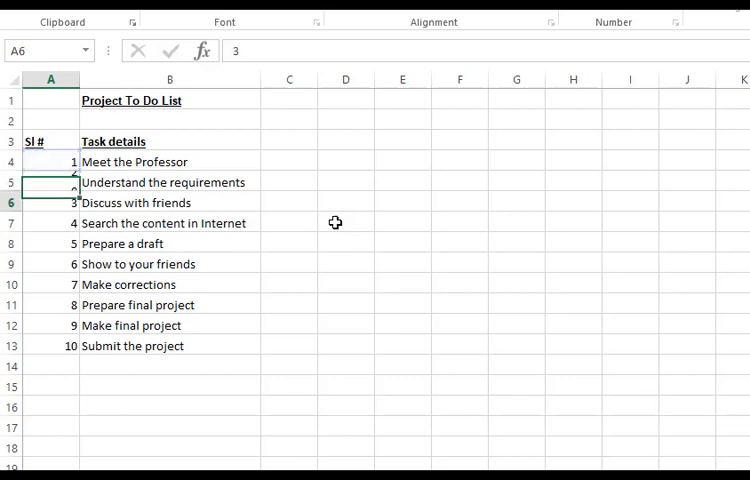
left_click(50, 182)
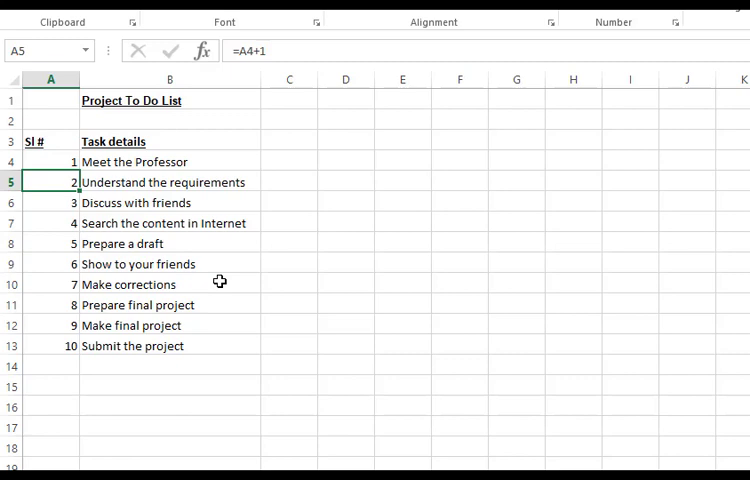
mouse_move(80, 192)
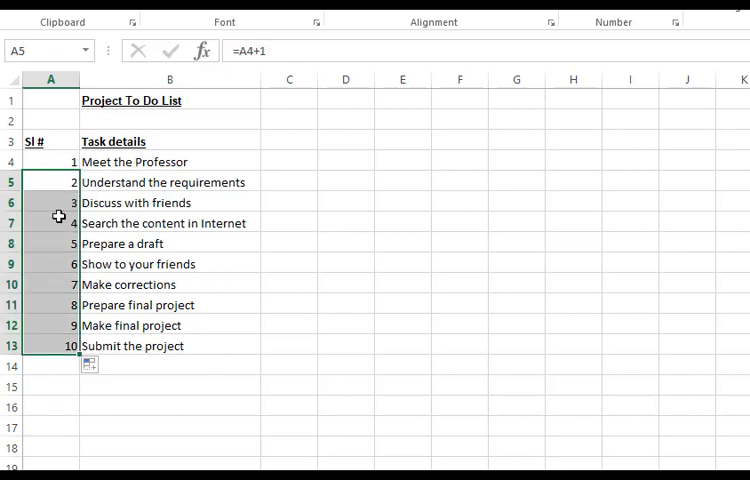
left_click(51, 264)
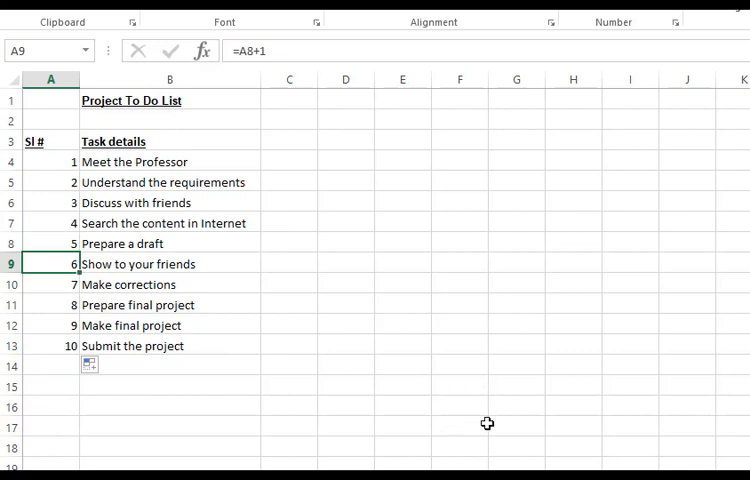
mouse_move(11, 305)
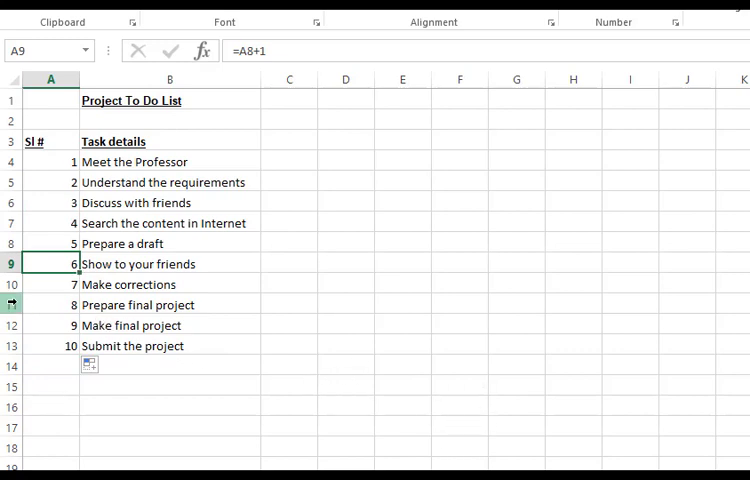
Step: Delete row 11, the Prepare final project task
right_click(10, 305)
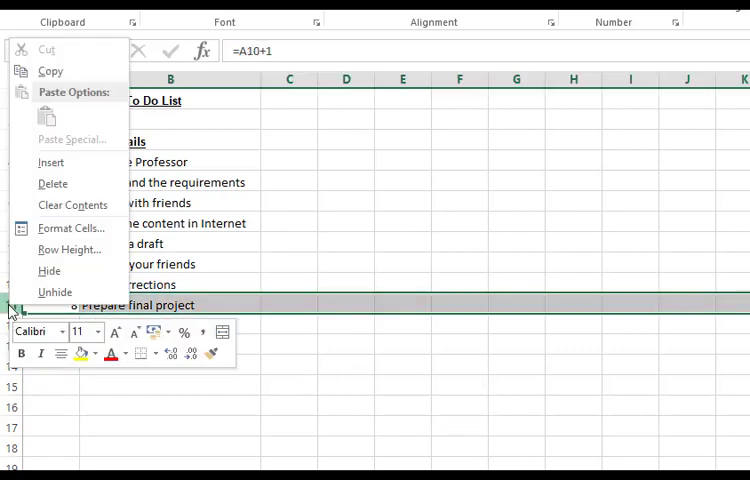
mouse_move(53, 183)
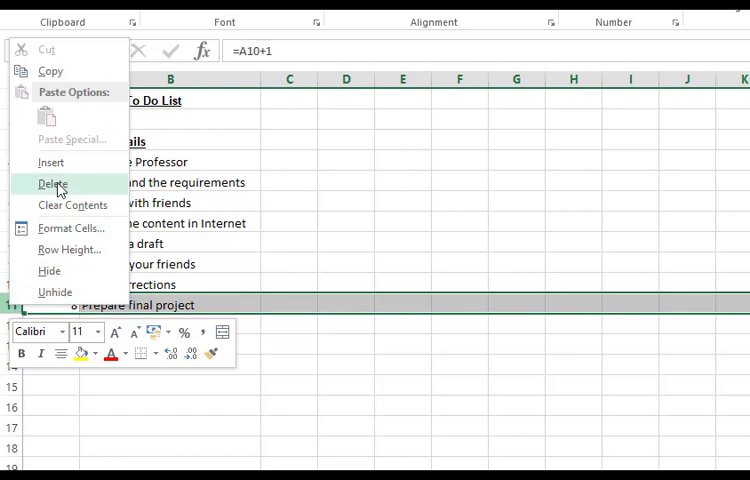
left_click(53, 183)
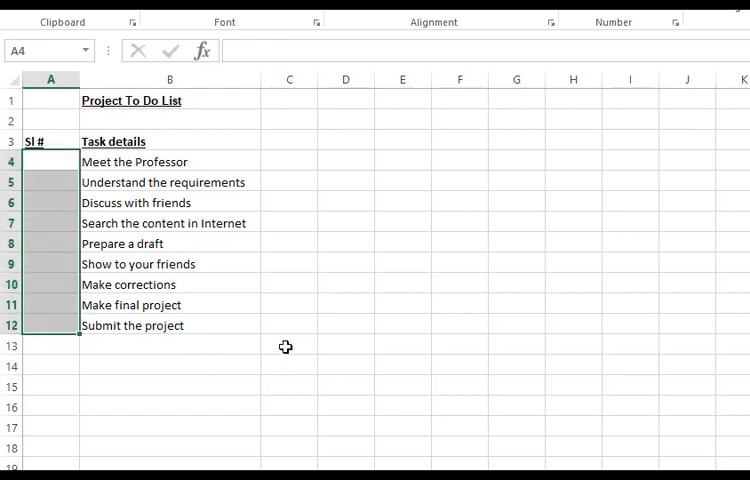
Step: Enter =ROW() in C4 so it shows 4, then compare with the heading rows
left_click(288, 161)
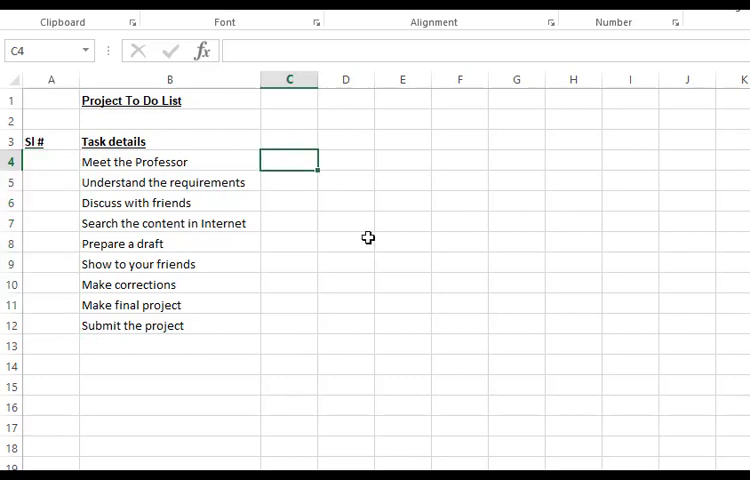
type("=")
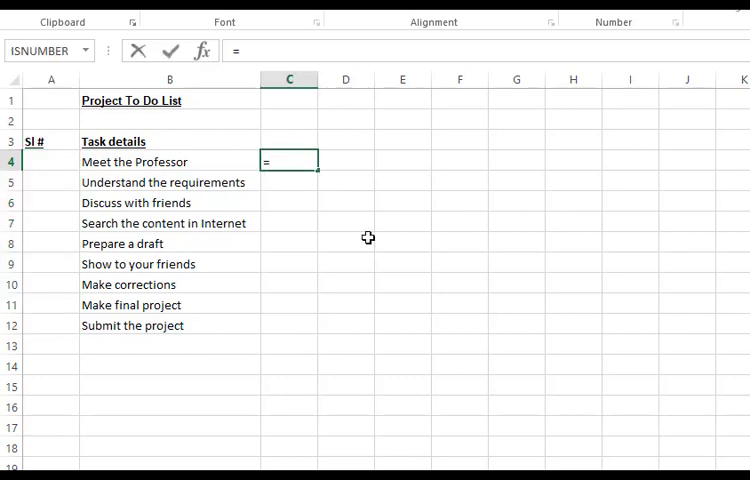
type("row(")
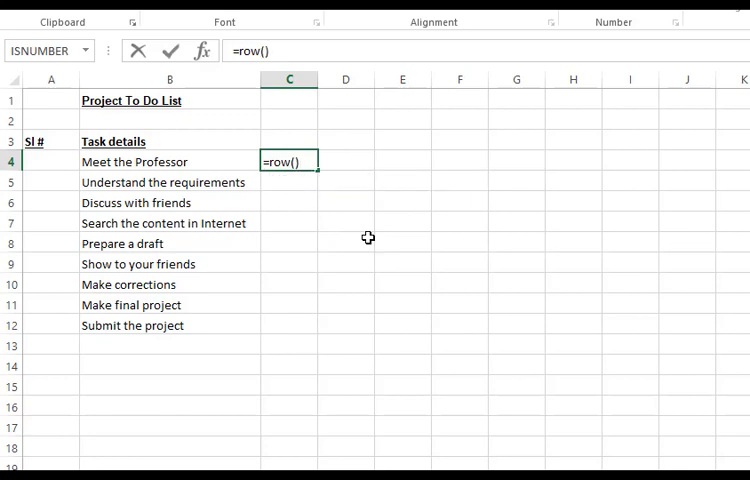
key("Return")
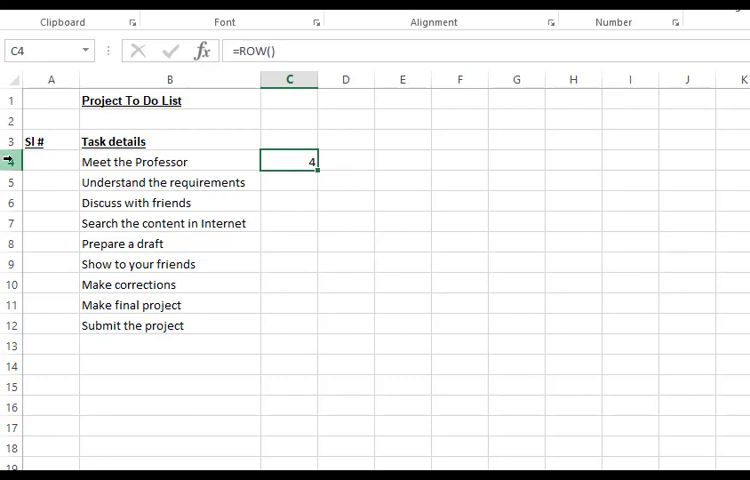
left_click(11, 161)
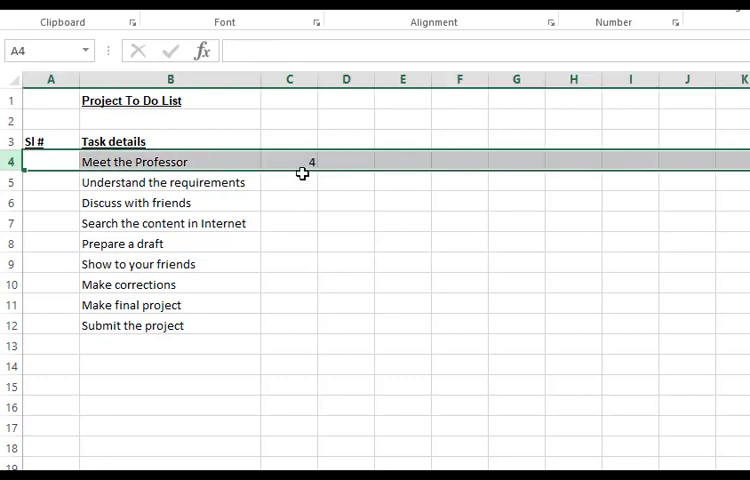
left_click(289, 161)
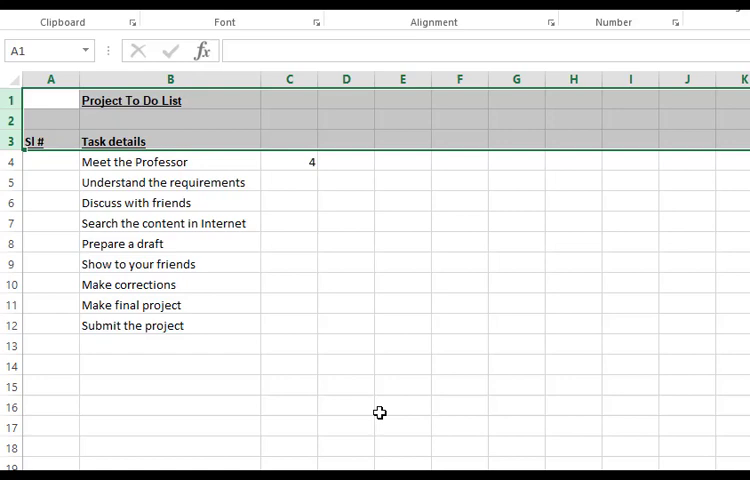
Step: Enter =ROW()-3 in A4 so the first serial number shows 1
left_click(50, 161)
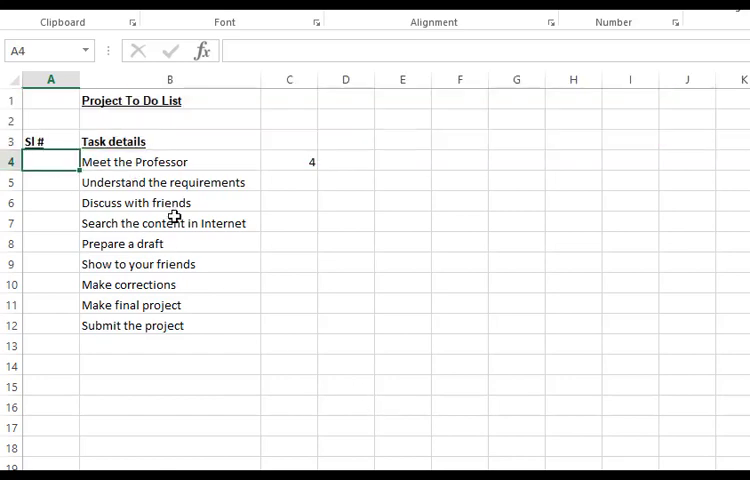
mouse_move(355, 288)
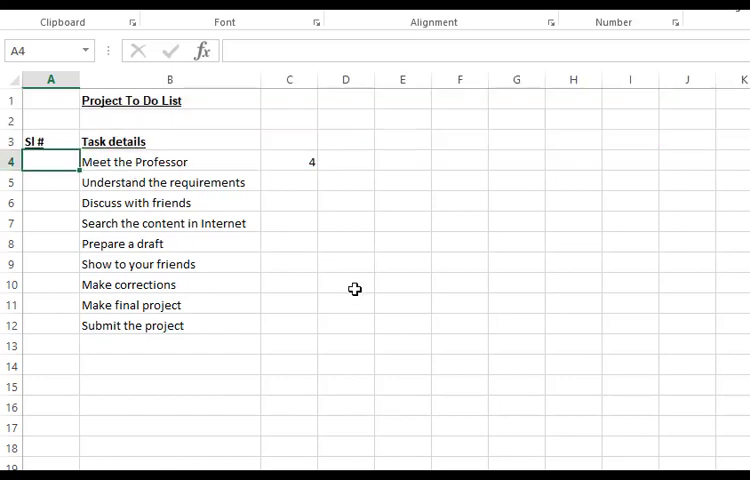
type("=row")
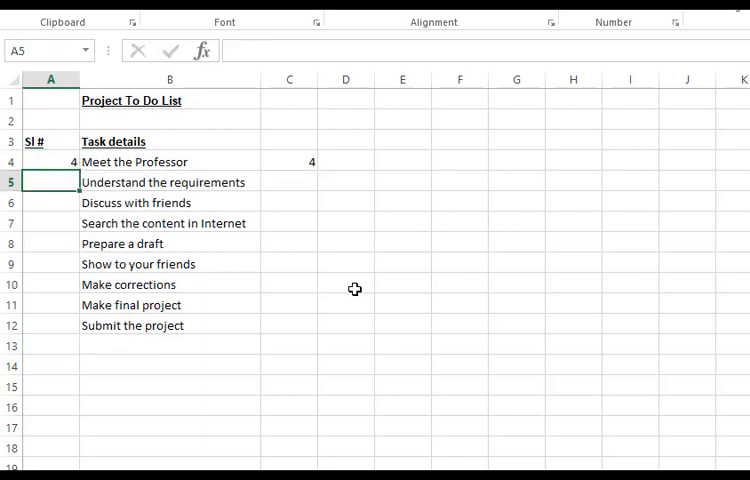
left_click(50, 162)
type("=ROW(")
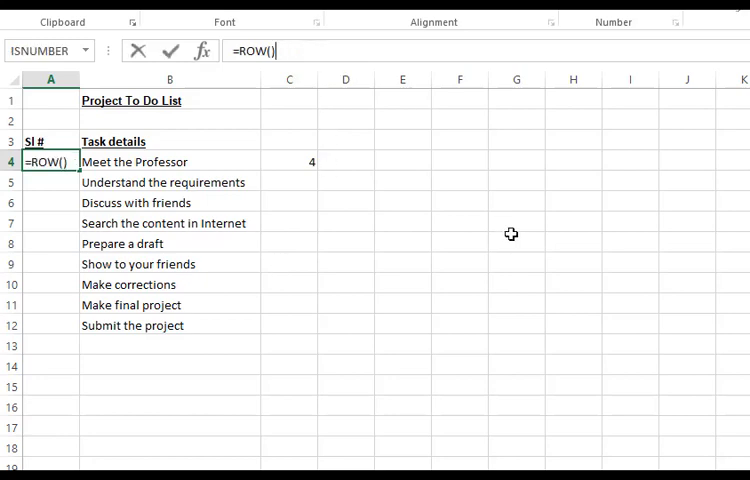
type("-3")
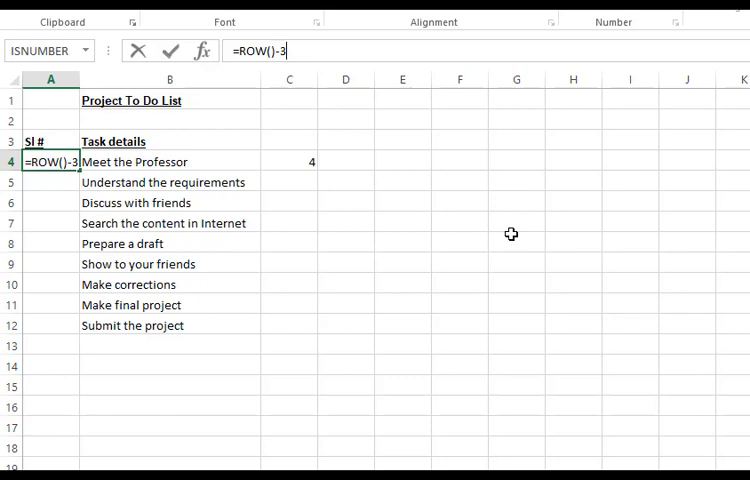
key("Return")
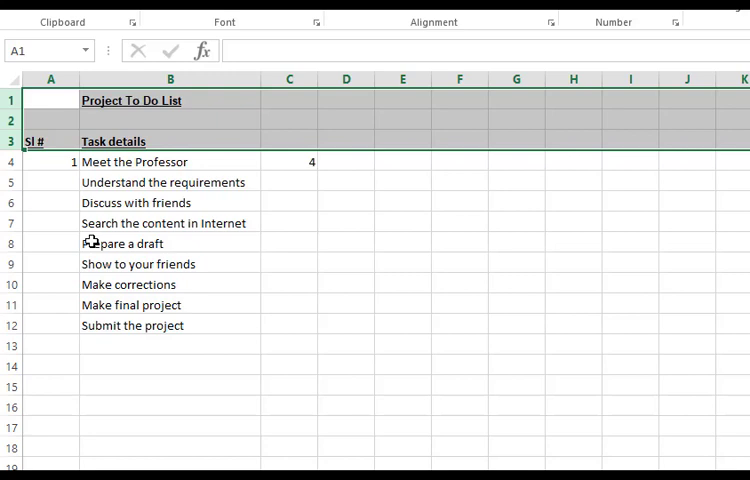
Step: Fill =ROW()-3 down to A12, then delete the Make final project row so tasks renumber 1–8
left_click(50, 161)
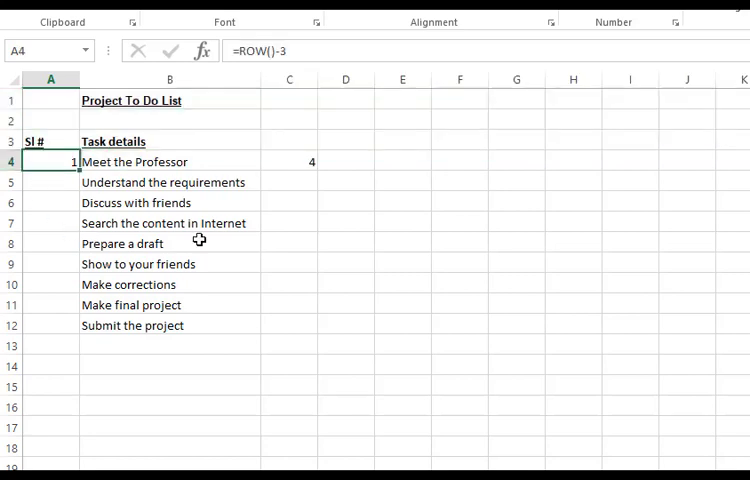
left_click_drag(73, 170, 73, 325)
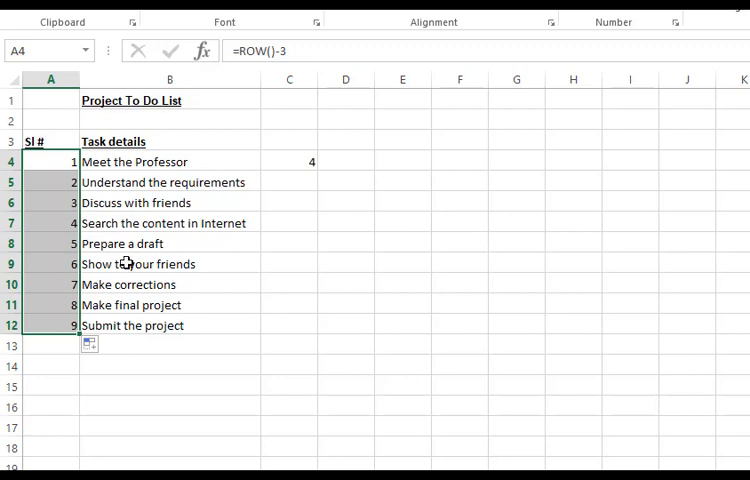
left_click(51, 243)
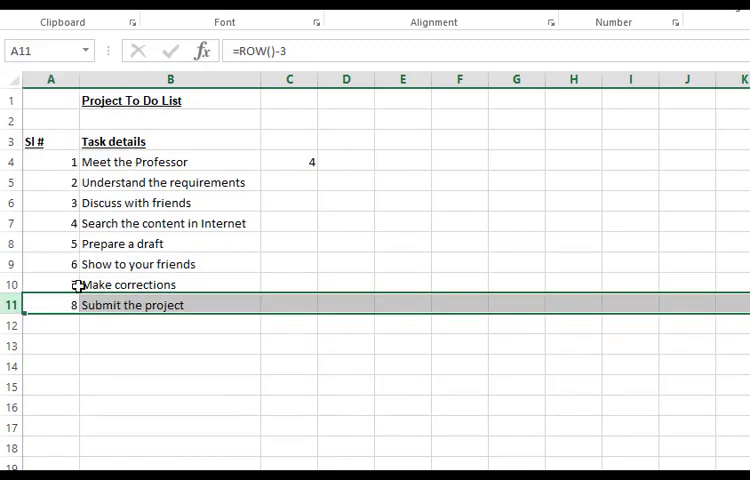
left_click(50, 284)
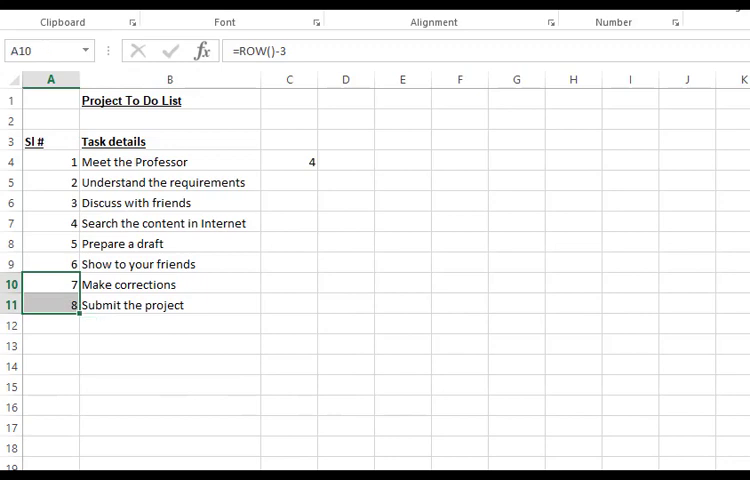
right_click(7, 222)
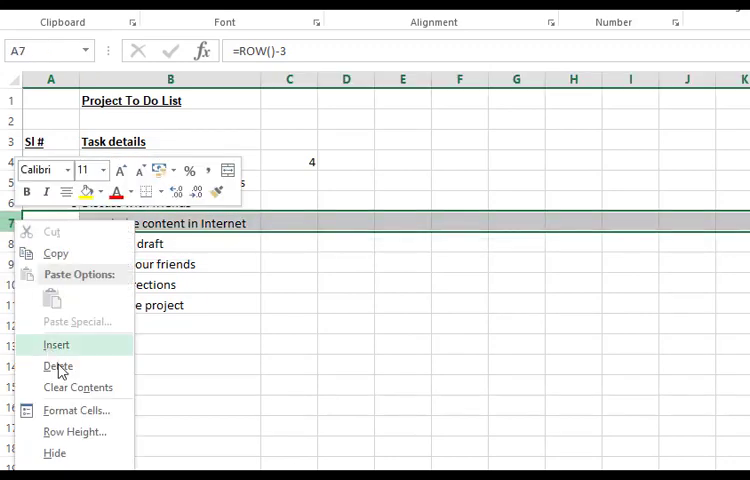